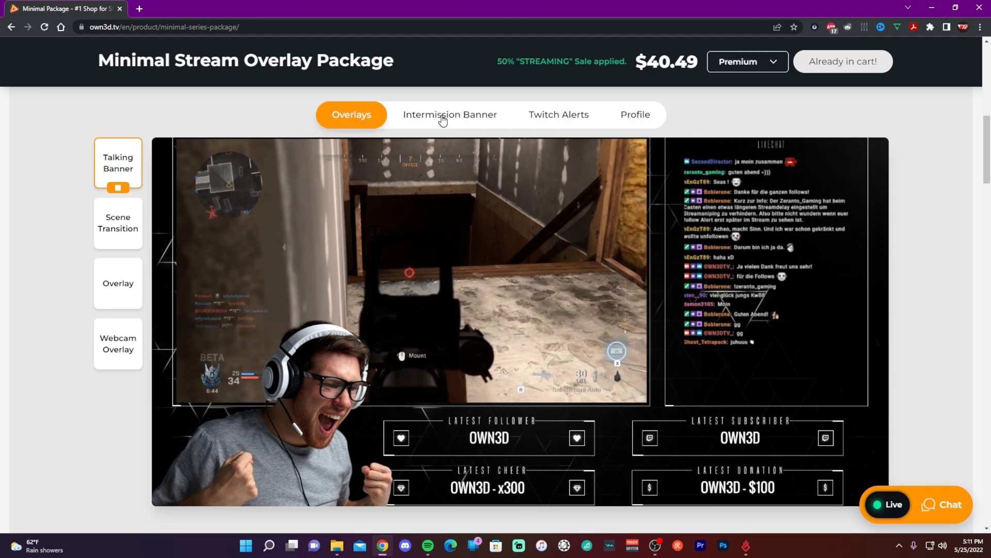
Preview the overlay package's intermission banners, then its Twitch alerts and the next asset set
click(449, 115)
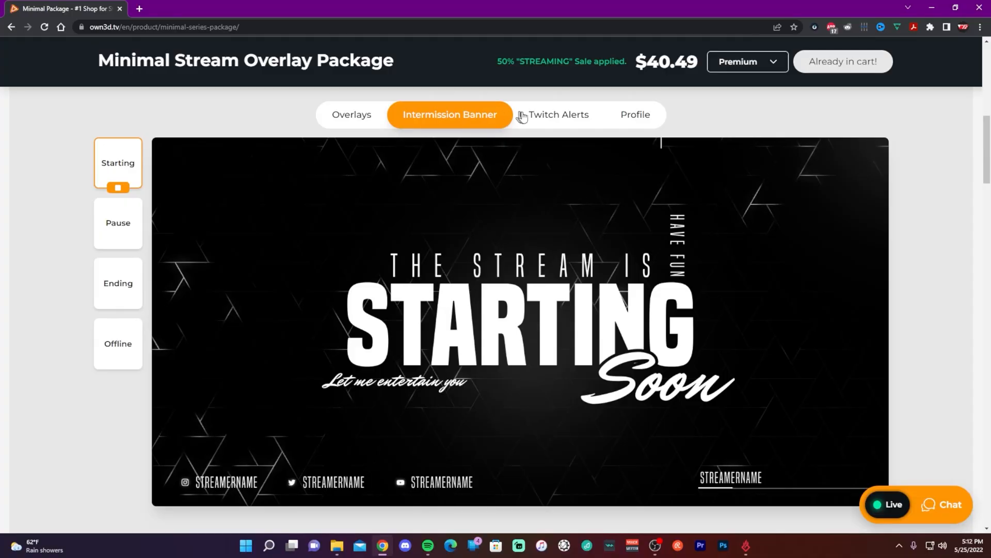
click(557, 115)
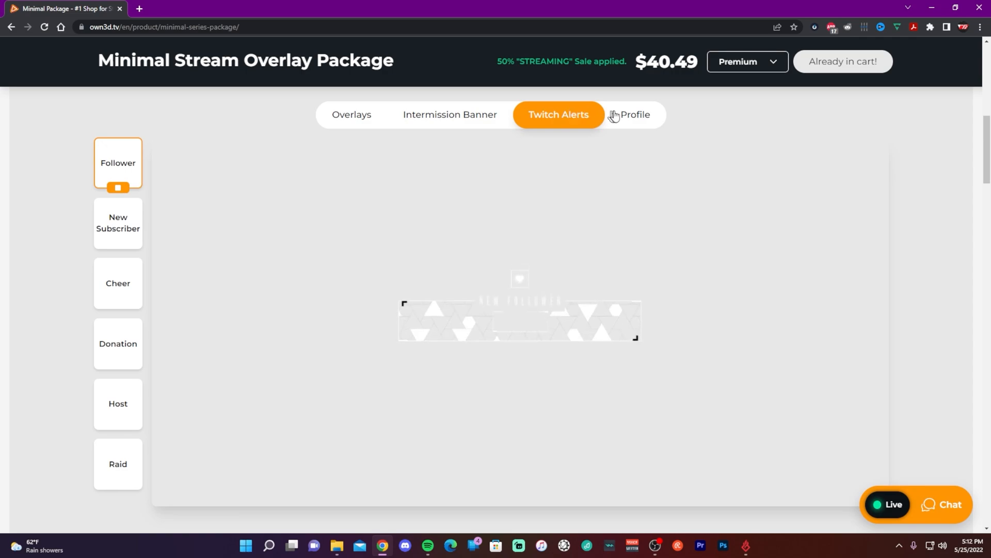
click(635, 114)
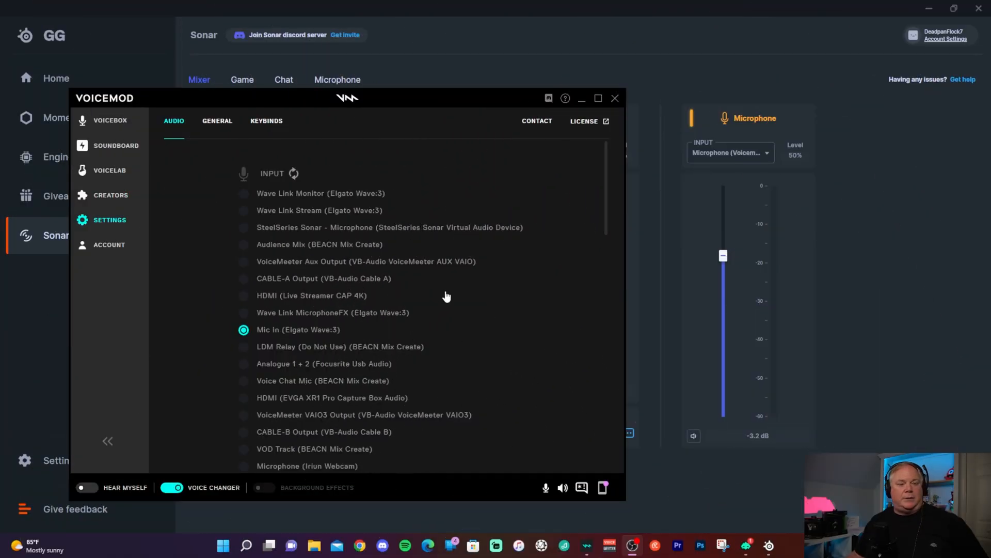
mouse_move(485, 279)
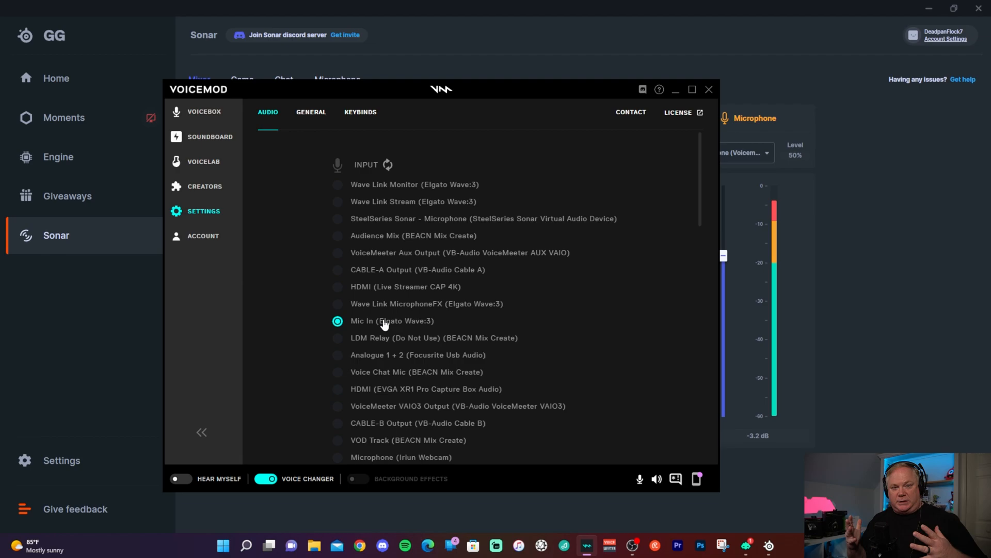
mouse_move(416, 337)
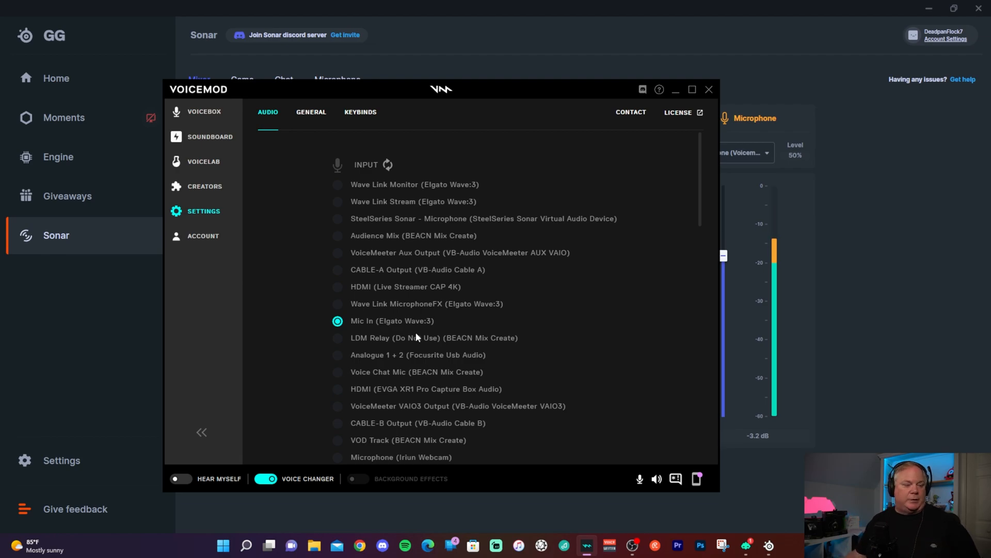
scroll(down, 3)
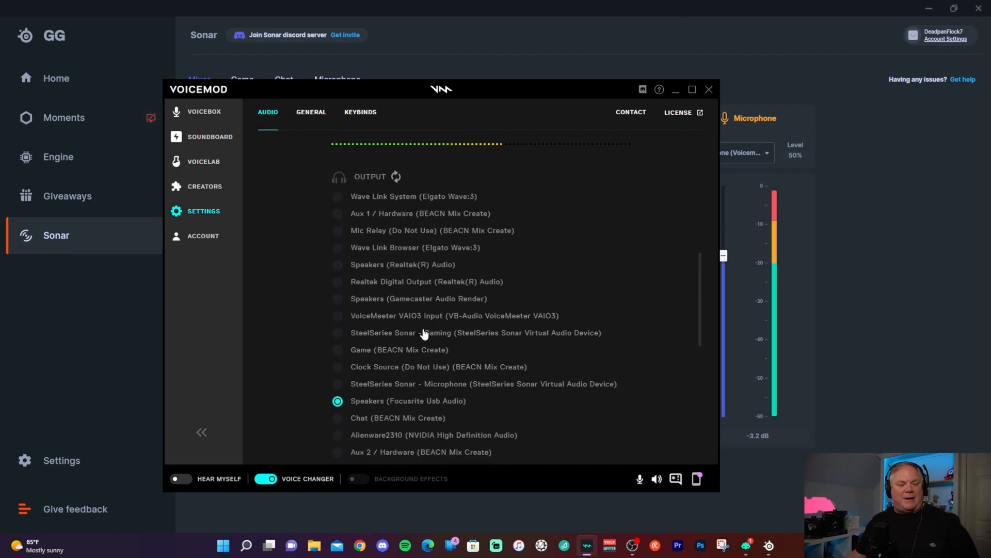
scroll(down, 3)
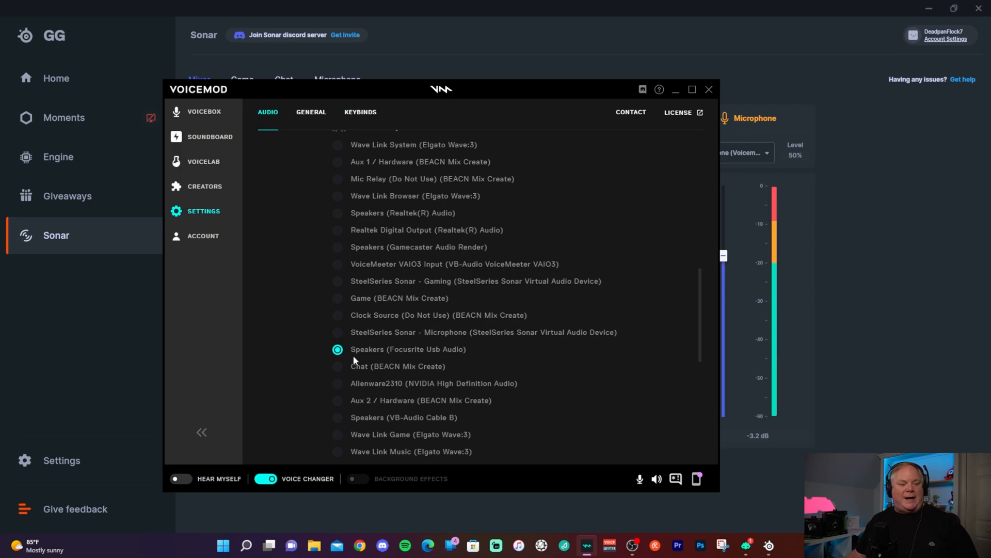
mouse_move(454, 354)
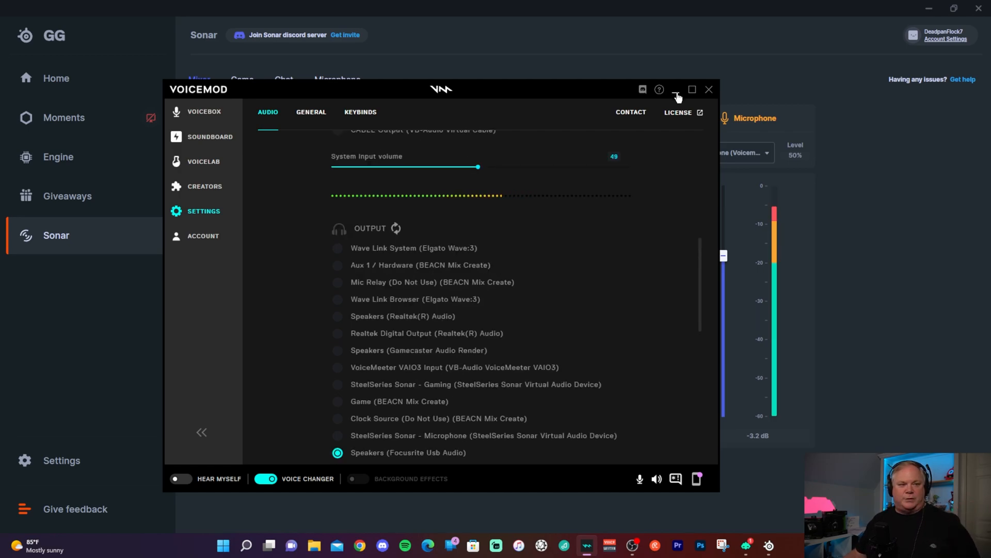
Keep Microphone (Voicemod Virtual Audio Device) as the Sonar Microphone channel's input
click(676, 89)
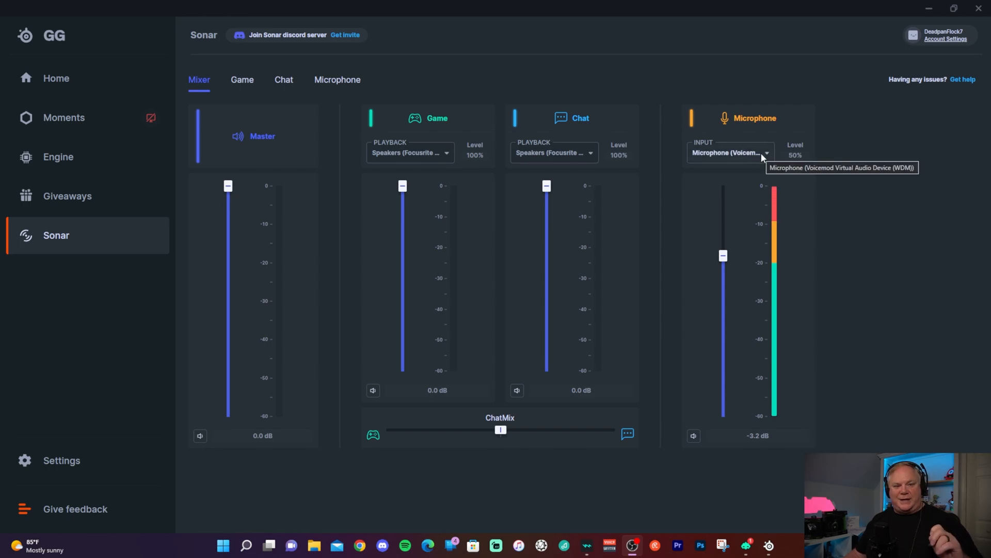
click(730, 153)
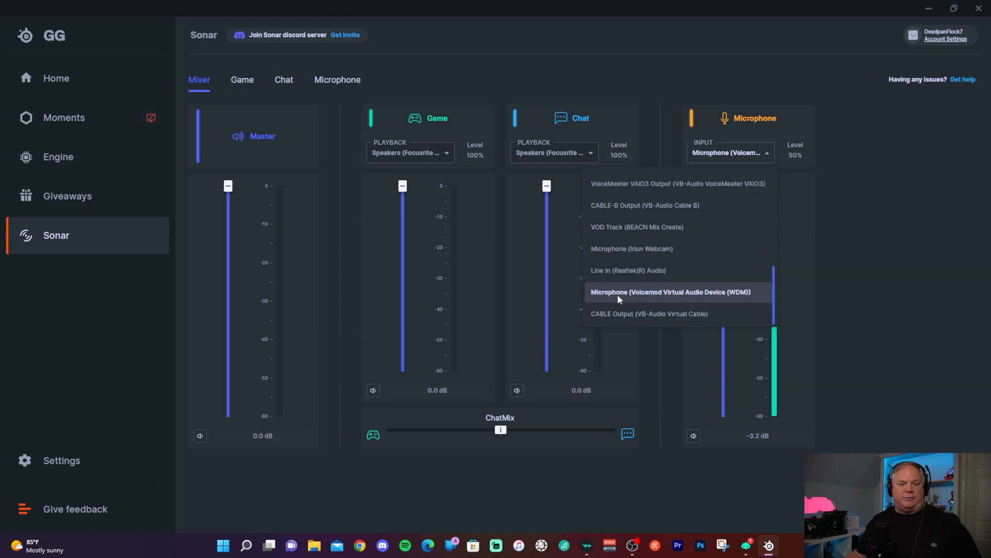
mouse_move(662, 293)
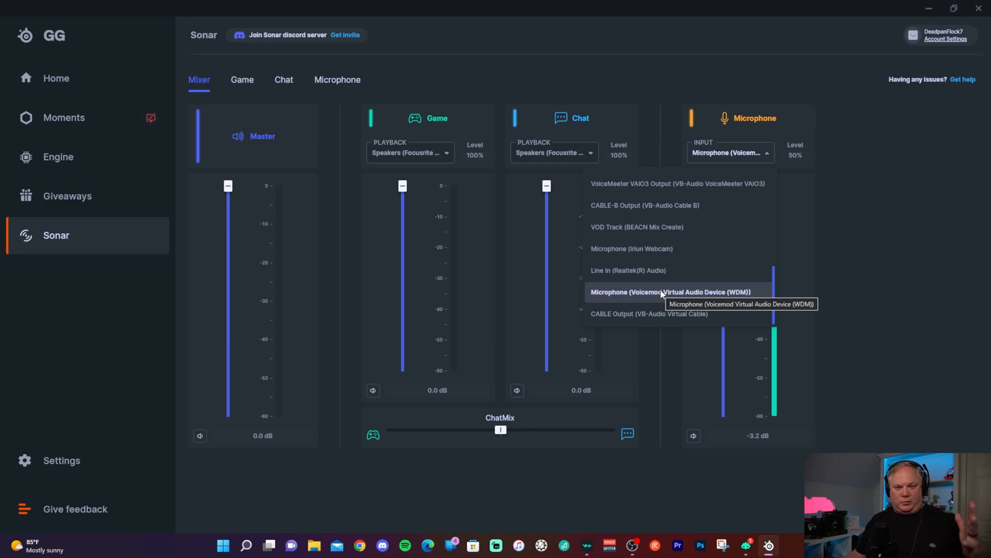
mouse_move(641, 299)
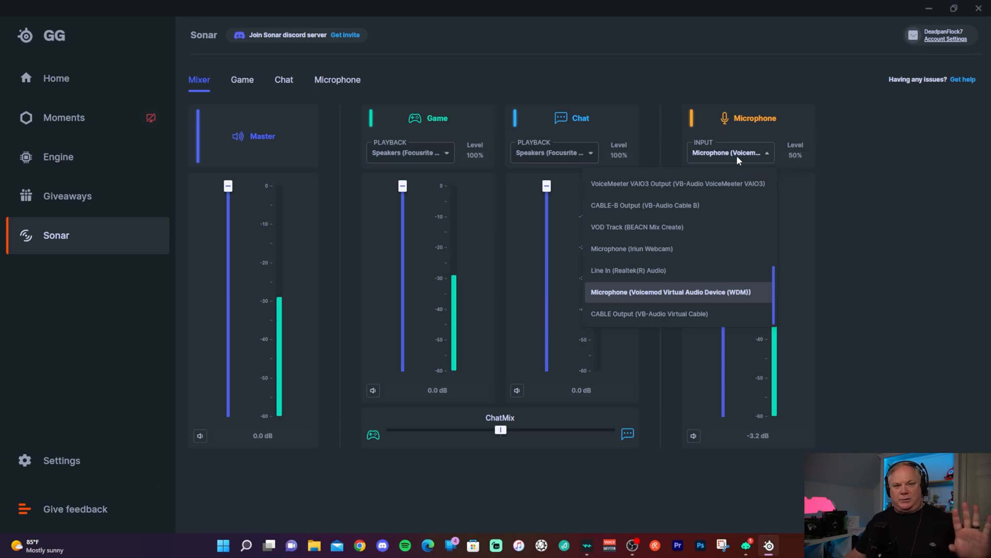
click(668, 292)
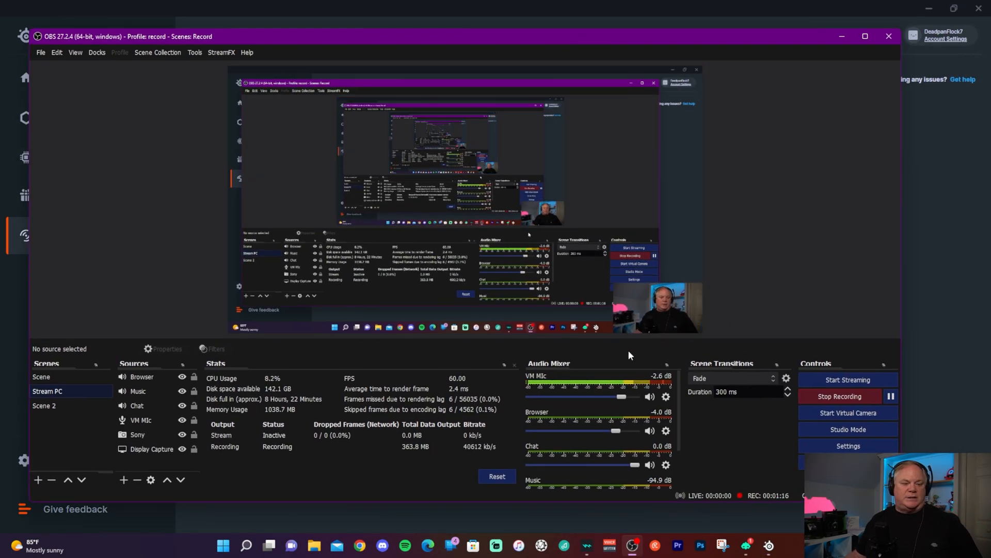
Set the VM Mic source's device to SteelSeries Sonar - Microphone and confirm
click(665, 396)
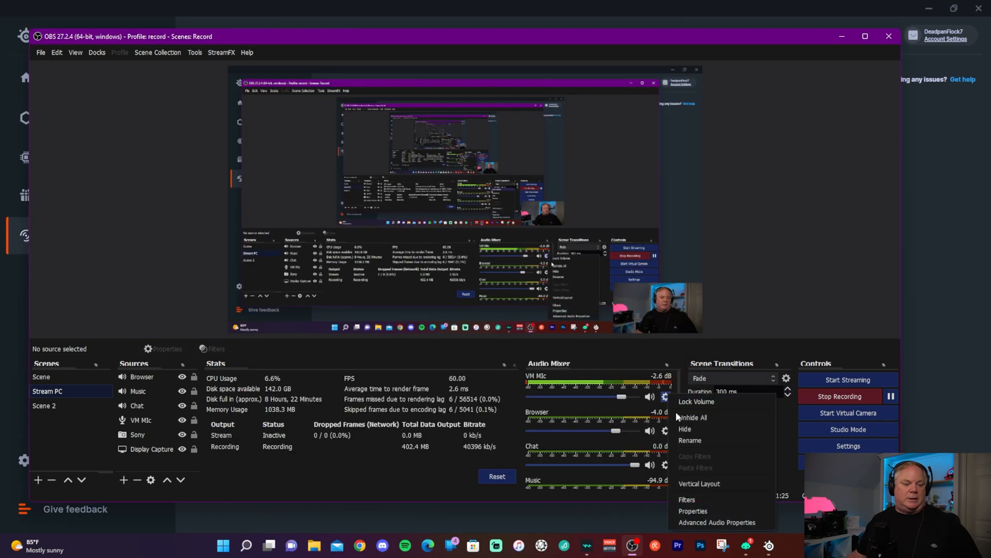
click(693, 510)
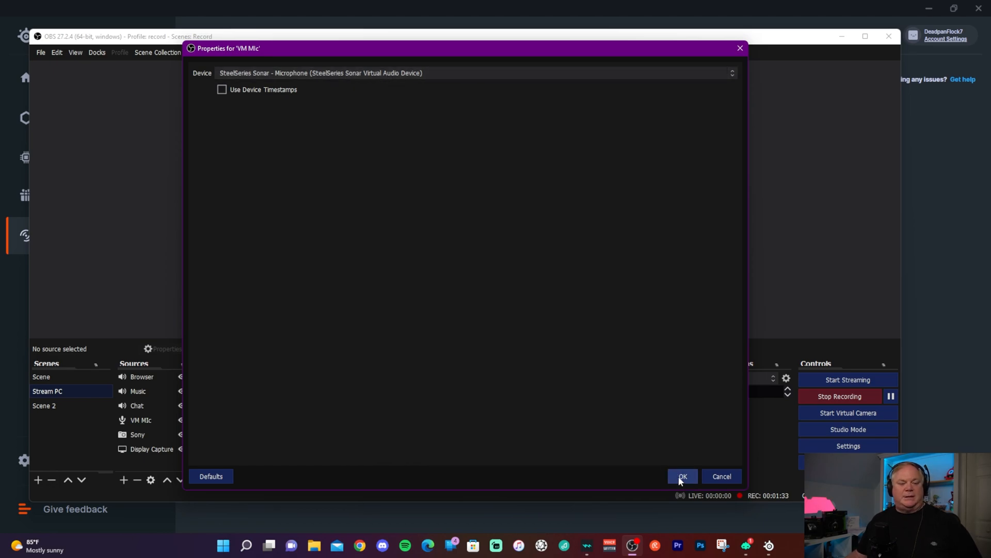
click(681, 476)
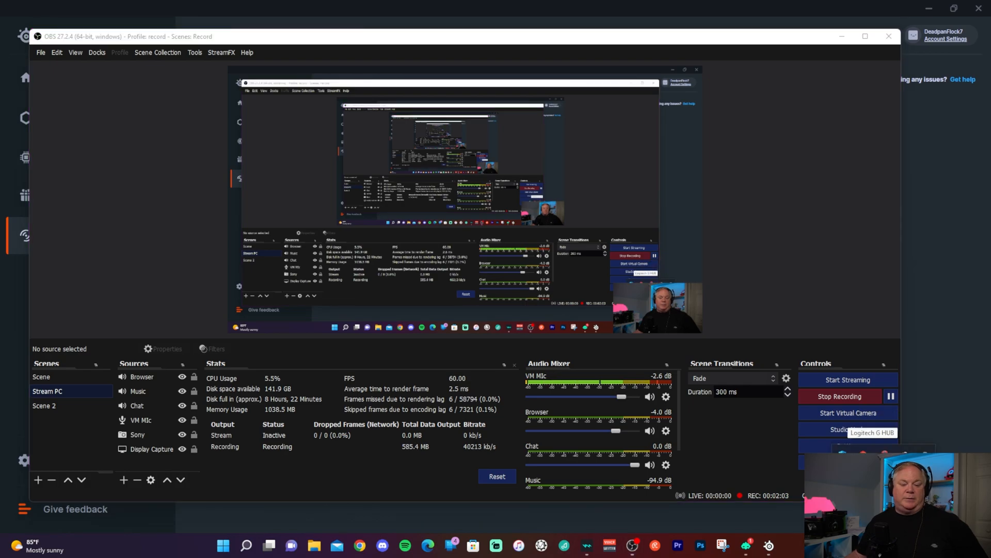
click(587, 545)
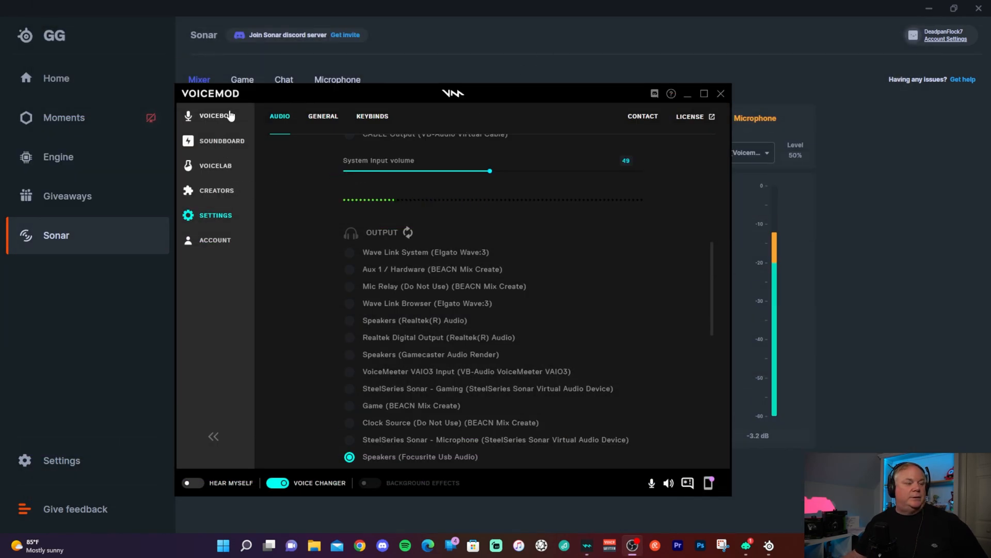
Try Voice Enhancer, Titan and The Spellcaster in the Voicebox, ending on Voice Enhancer
click(216, 115)
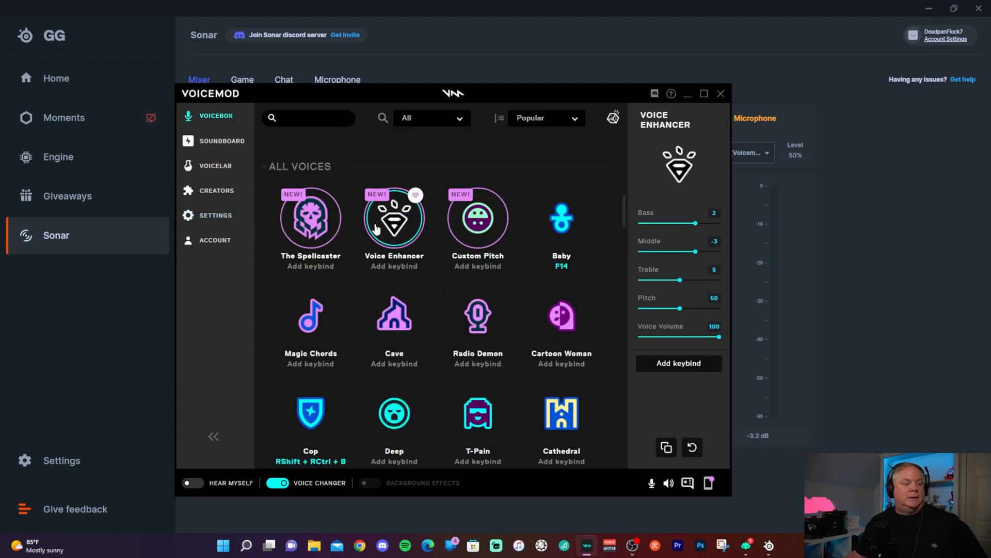
click(477, 218)
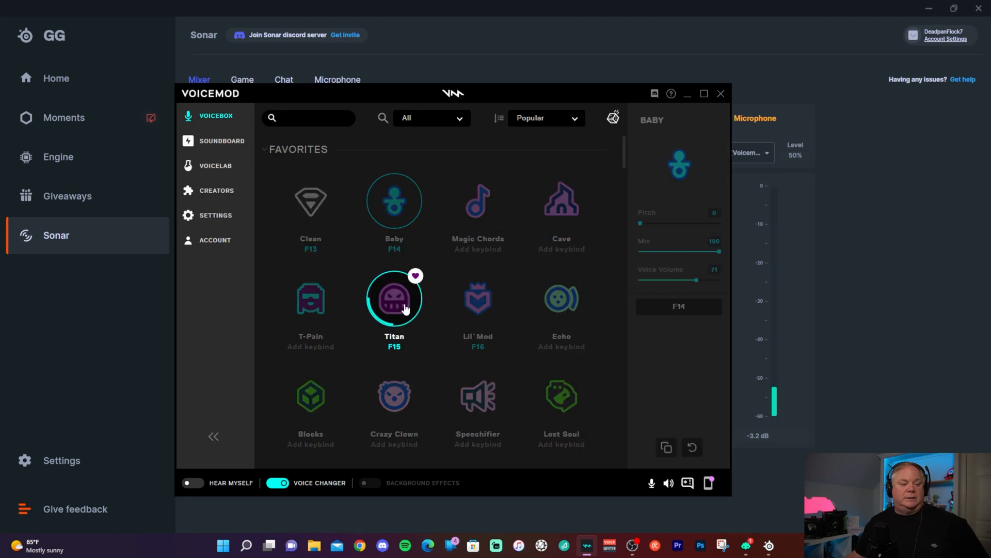
click(394, 297)
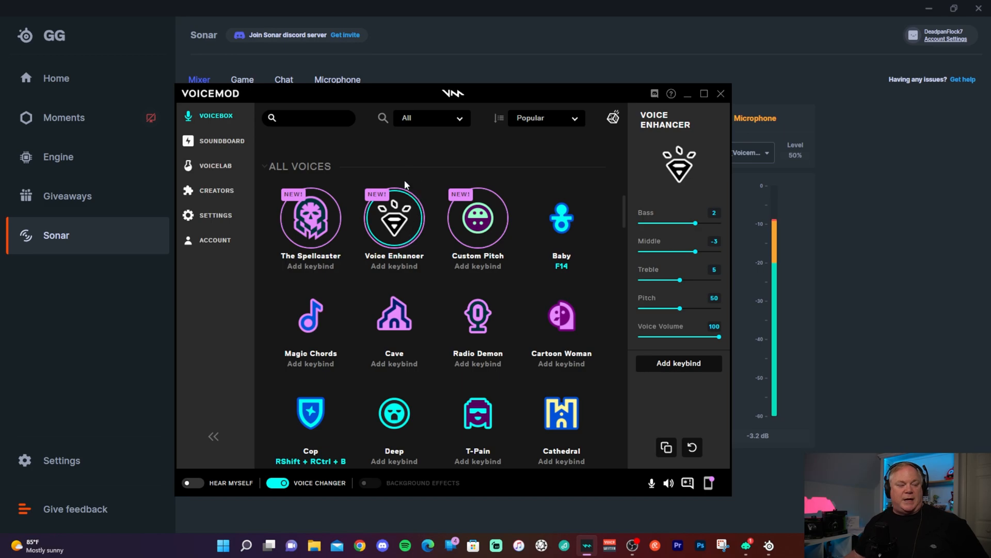
click(311, 217)
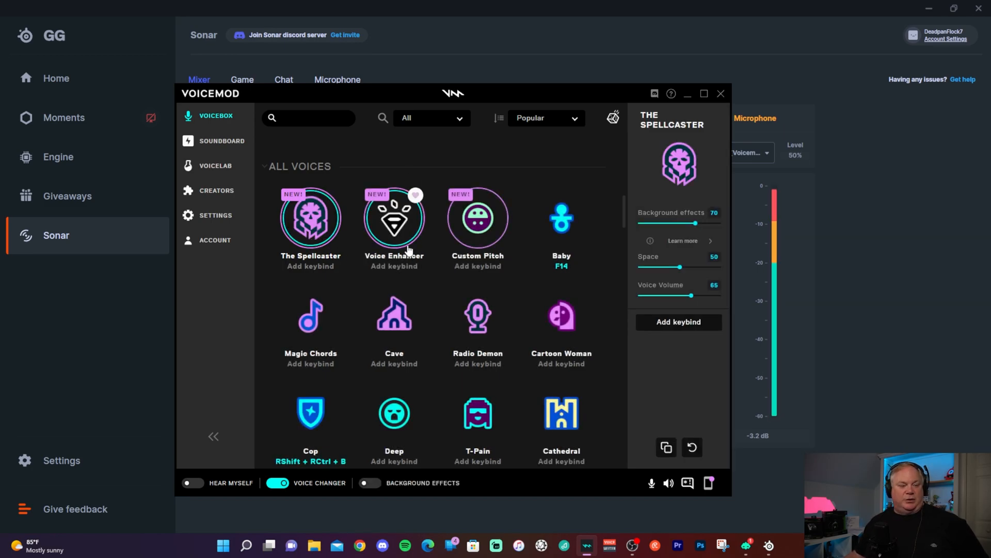
scroll(down, 3)
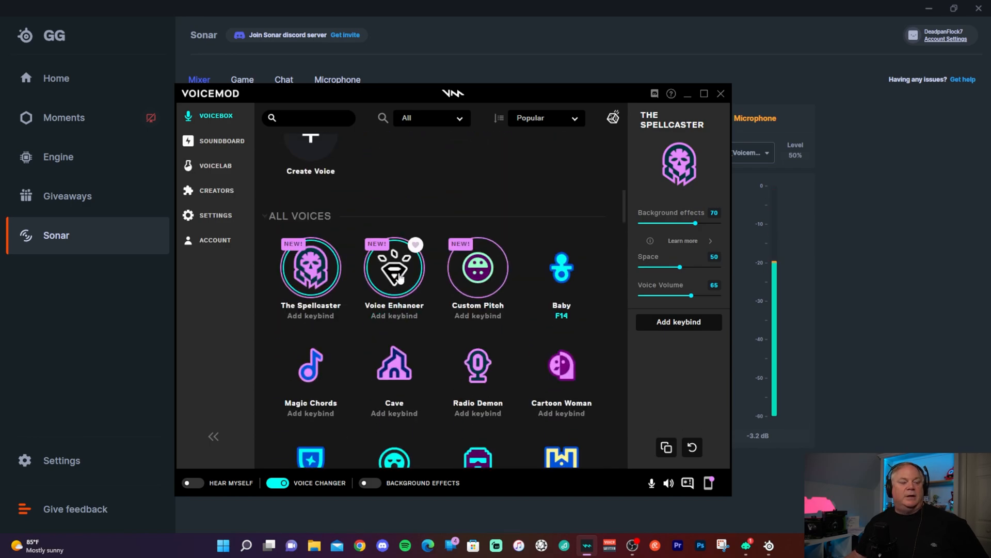
click(394, 266)
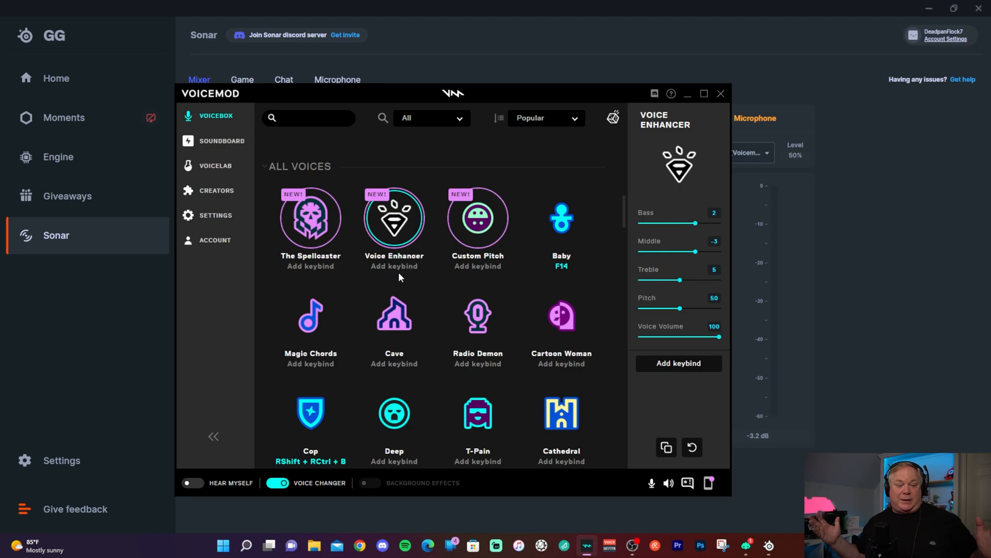